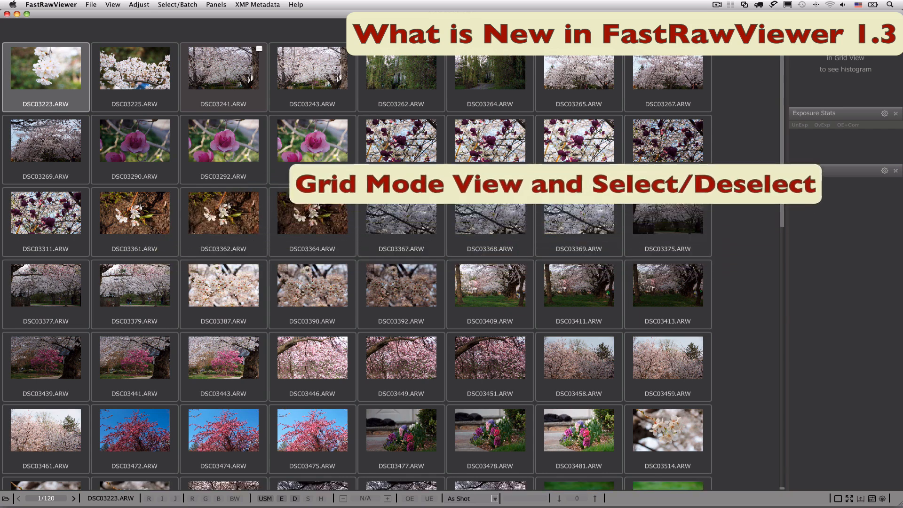
Browse down through all 120 thumbnails in the grid and back to the top.
{"action": "left_click", "coordinate": [183, 4]}
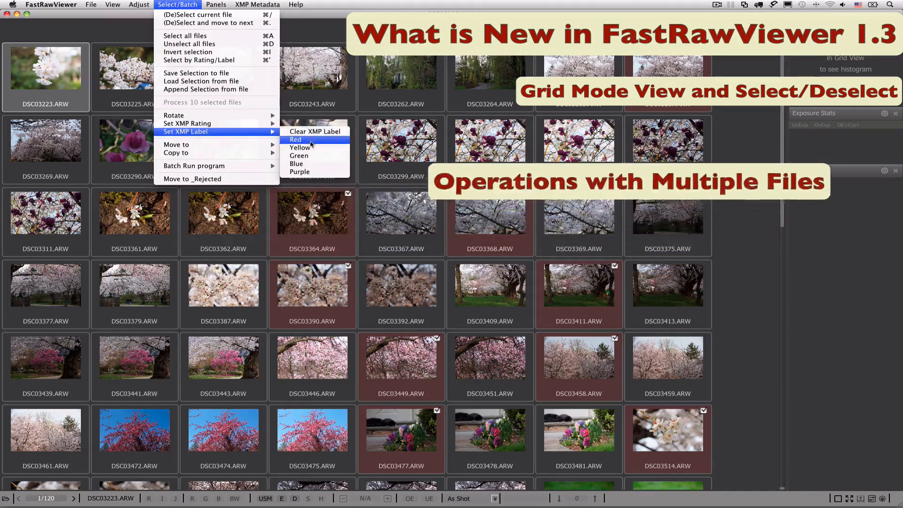
{"action": "left_click", "coordinate": [295, 139]}
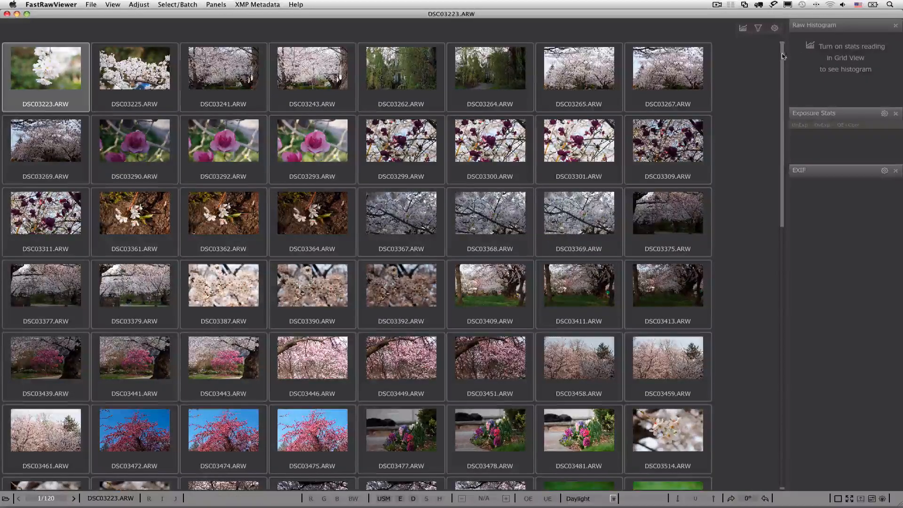
{"action": "scroll", "scroll_direction": "down", "scroll_amount": 3}
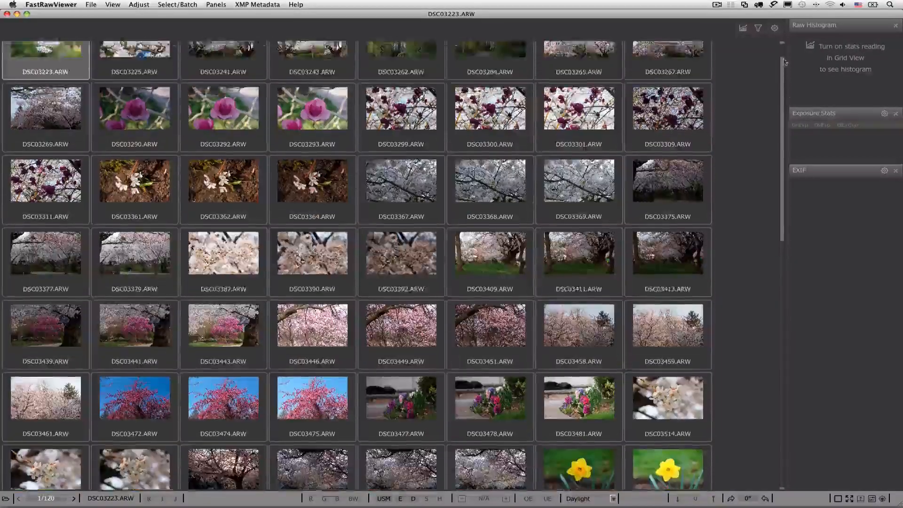
{"action": "scroll", "scroll_direction": "down", "scroll_amount": 3}
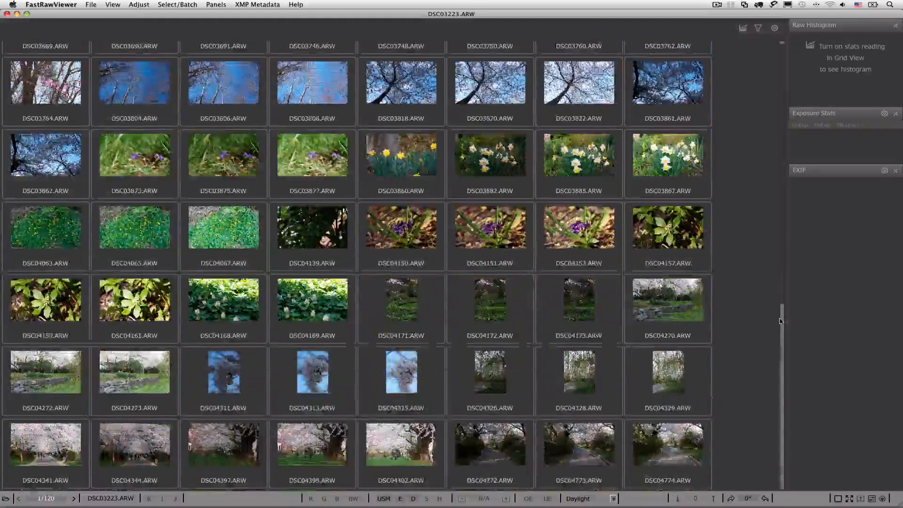
{"action": "scroll", "scroll_direction": "up", "scroll_amount": 3}
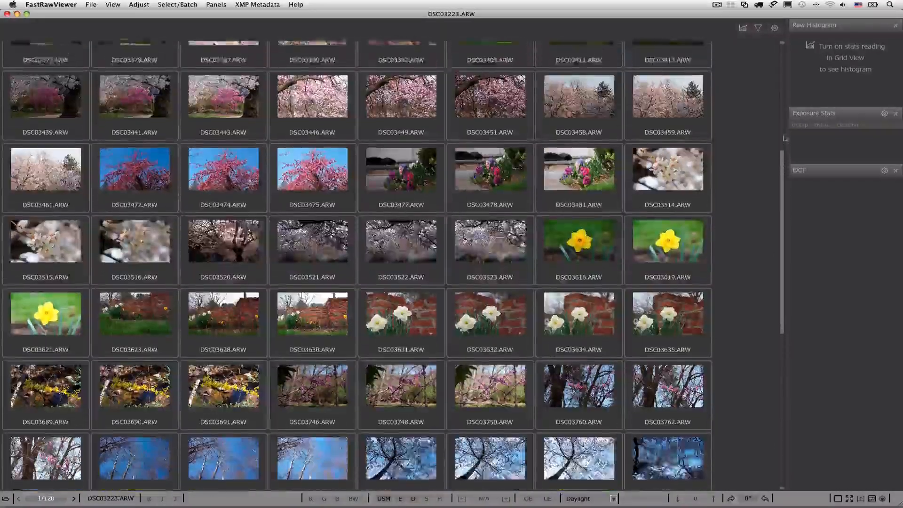
{"action": "scroll", "scroll_direction": "up", "scroll_amount": 3}
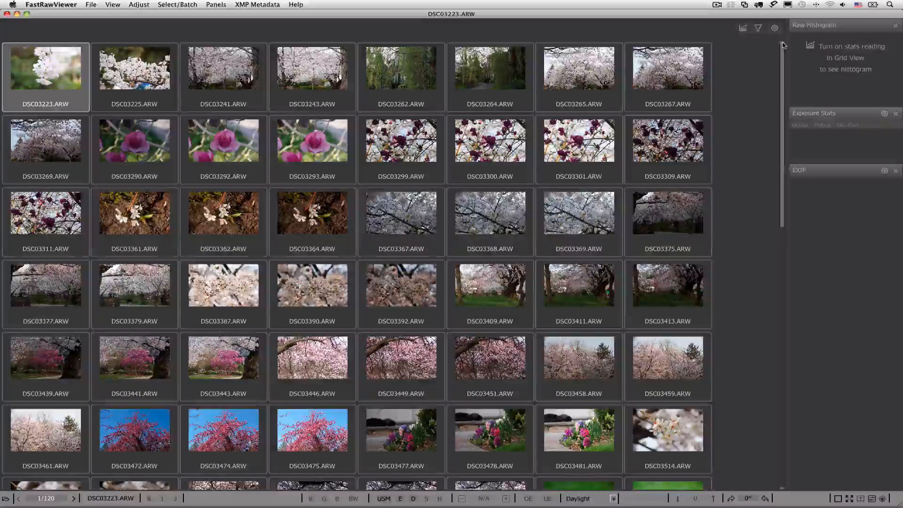
Make DSC03292.ARW and then DSC03367.ARW the current file.
{"action": "left_click", "coordinate": [224, 141]}
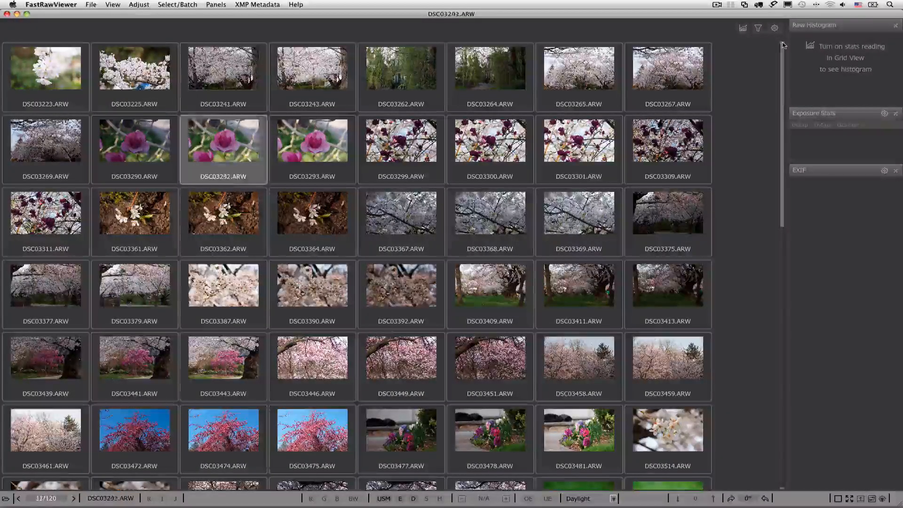
{"action": "left_click", "coordinate": [401, 220]}
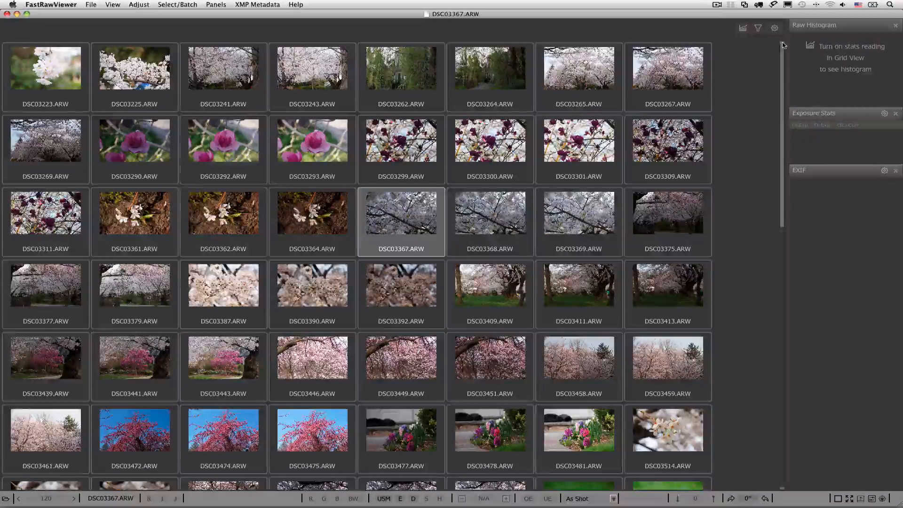
{"action": "left_click", "coordinate": [759, 27]}
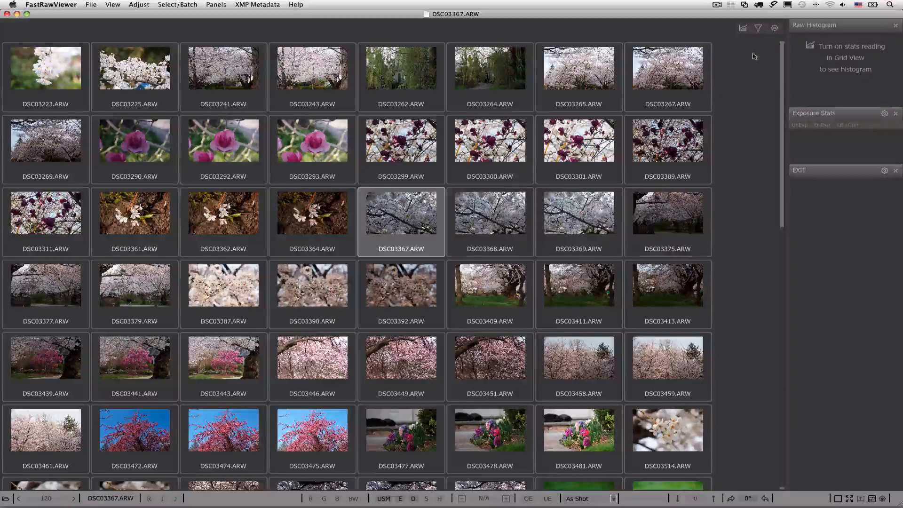
Turn on stats reading so DSC03367.ARW shows its raw histogram, exposure stats and EXIF.
{"action": "left_click", "coordinate": [744, 27]}
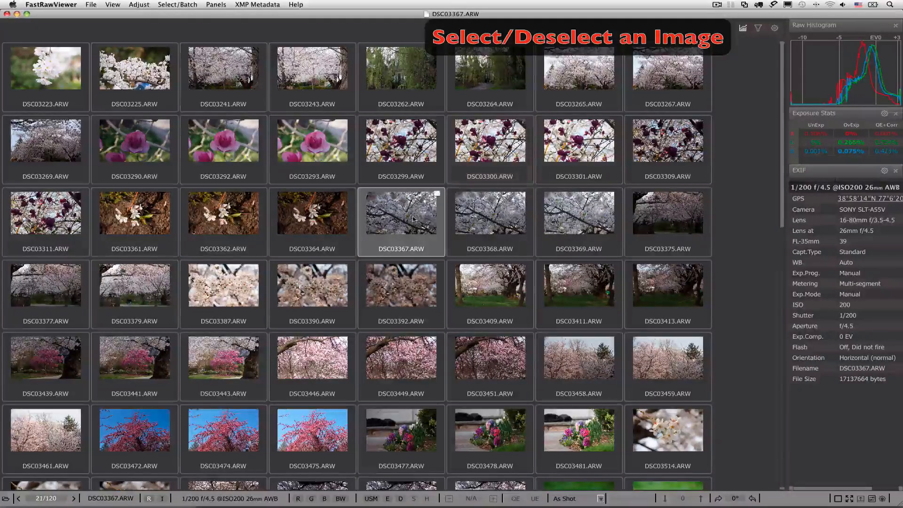
{"action": "left_click", "coordinate": [402, 216]}
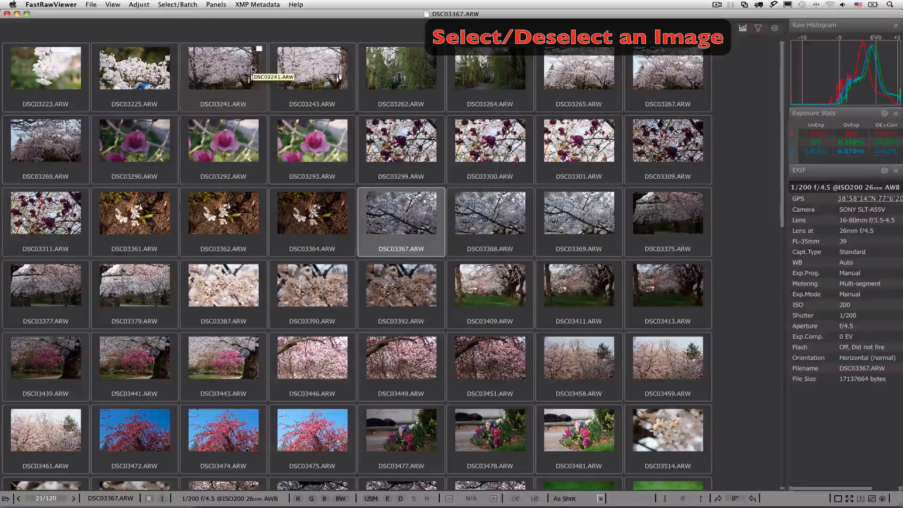
{"action": "mouse_move", "coordinate": [248, 65]}
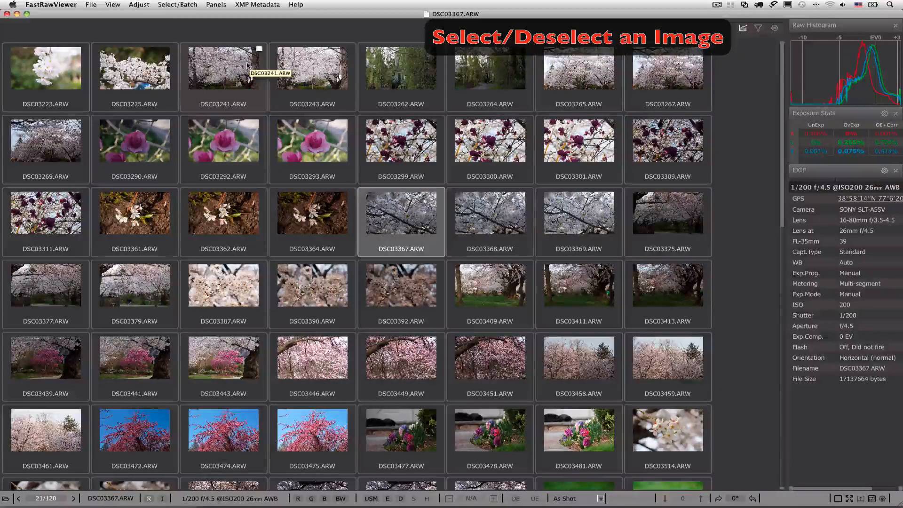
{"action": "left_click", "coordinate": [258, 47]}
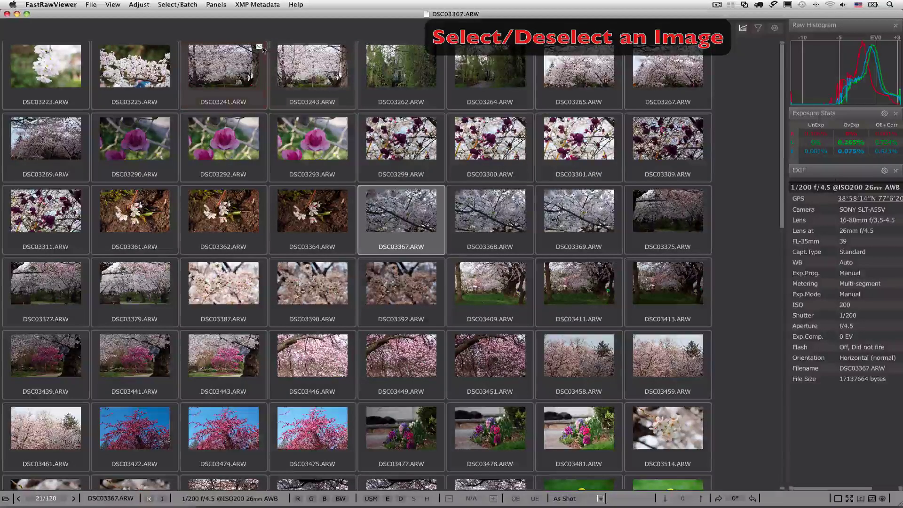
Mark DSC03367.ARW as selected via Select/Batch, then unmark it again.
{"action": "left_click", "coordinate": [177, 4]}
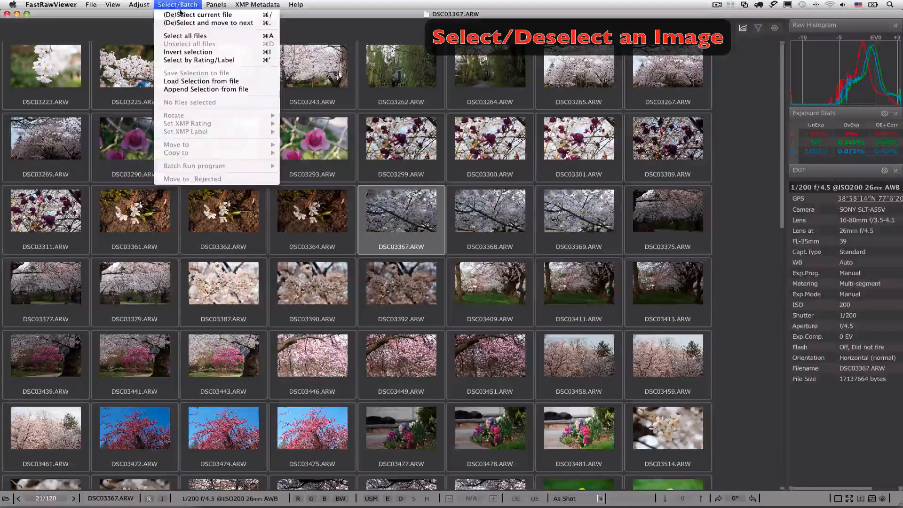
{"action": "left_click", "coordinate": [175, 5]}
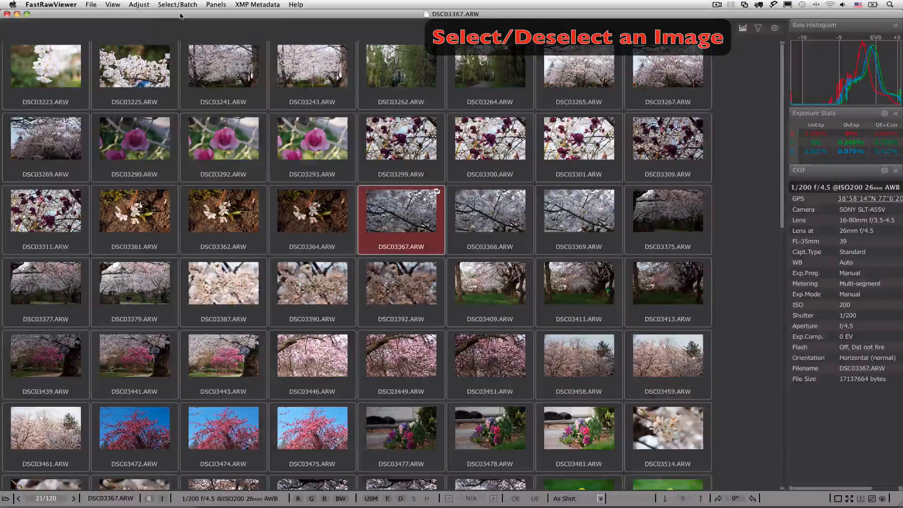
{"action": "left_click", "coordinate": [401, 212]}
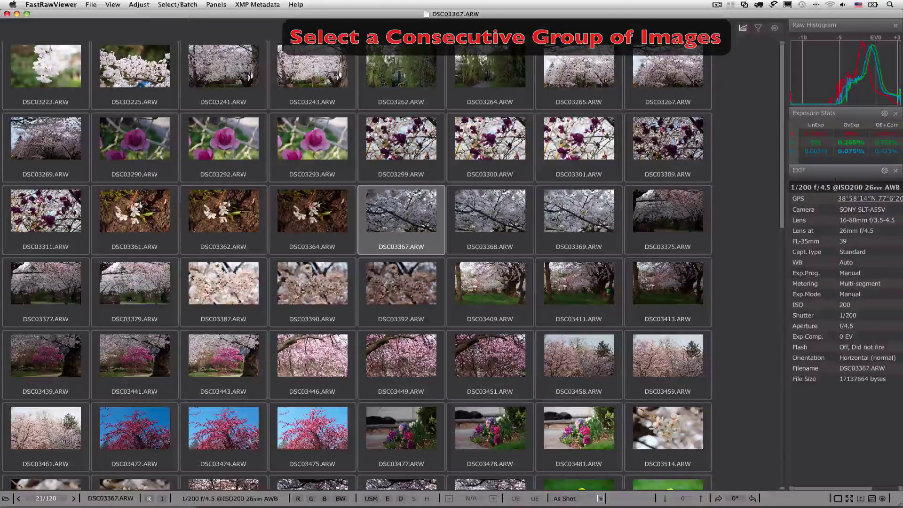
Shift-select a thumbnail range, invert the selection, ending with DSC03361–DSC03409 selected.
{"action": "left_click", "coordinate": [197, 65]}
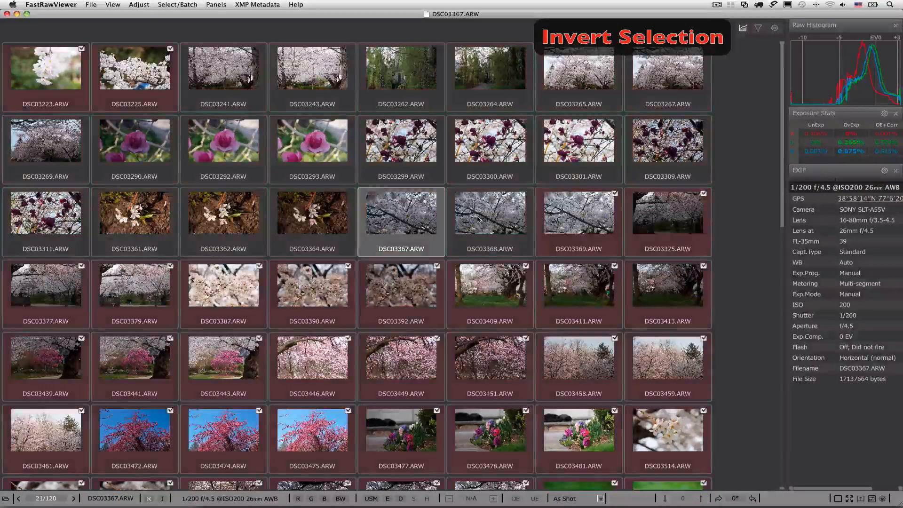
{"action": "left_click", "coordinate": [190, 4]}
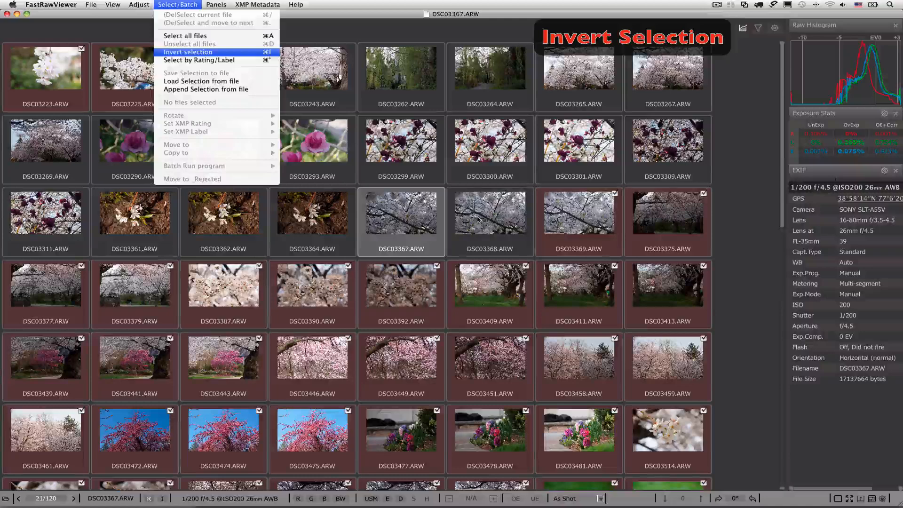
{"action": "left_click", "coordinate": [188, 52]}
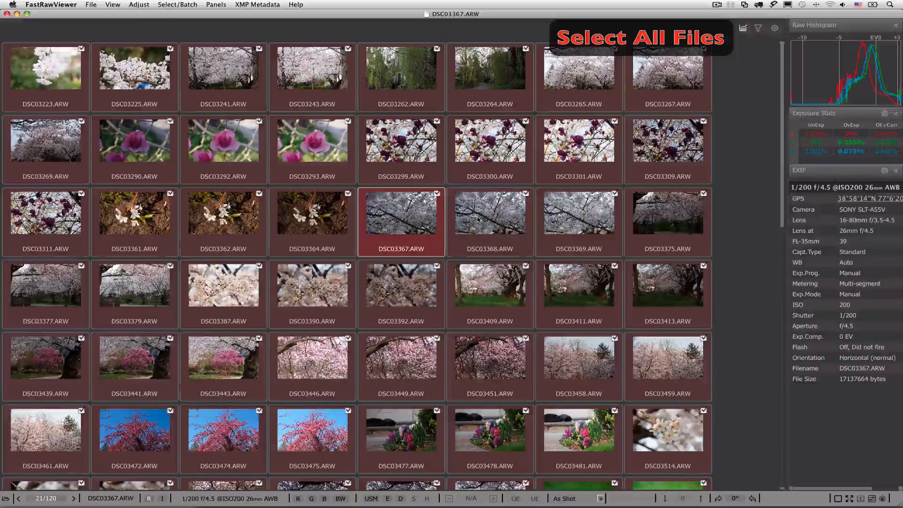
{"action": "left_click", "coordinate": [177, 4]}
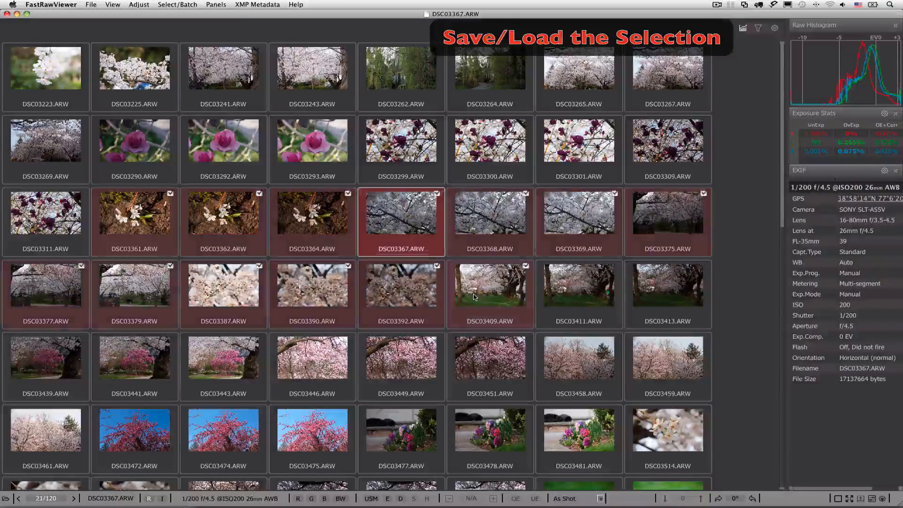
{"action": "left_click", "coordinate": [173, 4]}
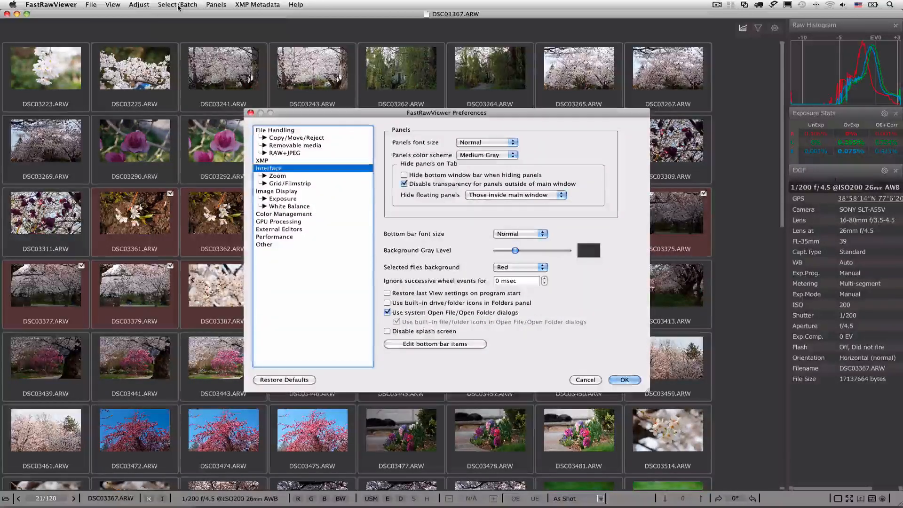
{"action": "left_click", "coordinate": [519, 267]}
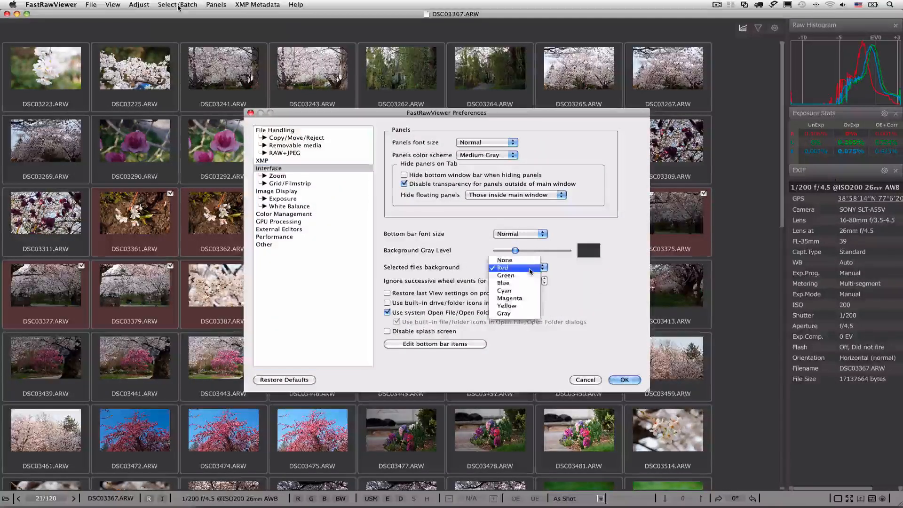
{"action": "left_click", "coordinate": [625, 379]}
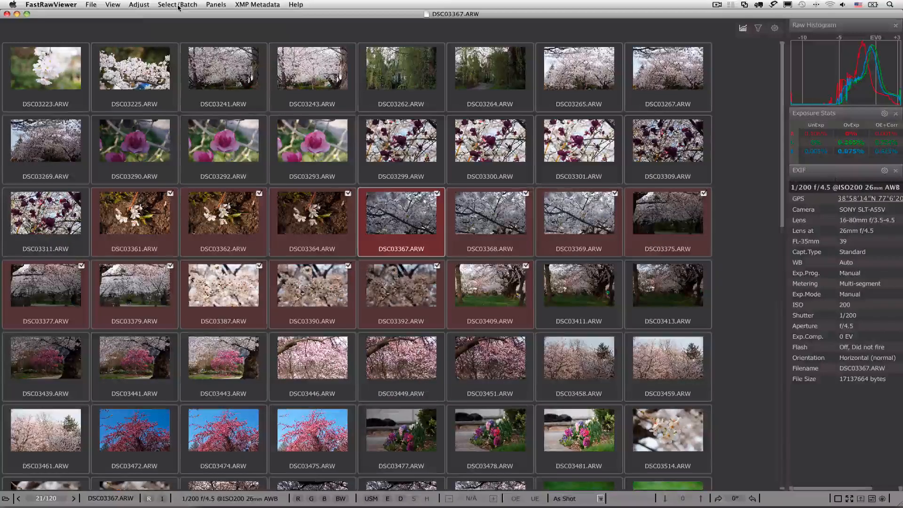
{"action": "left_click", "coordinate": [168, 4]}
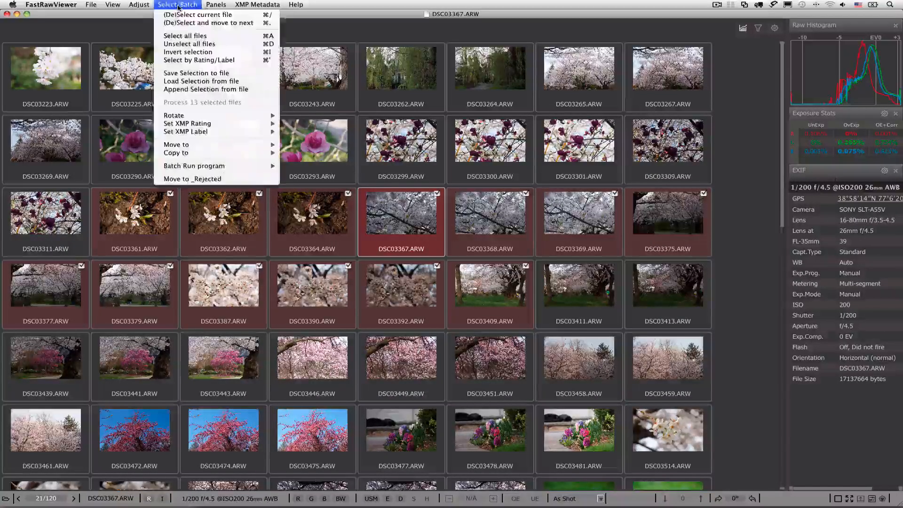
{"action": "mouse_move", "coordinate": [174, 115]}
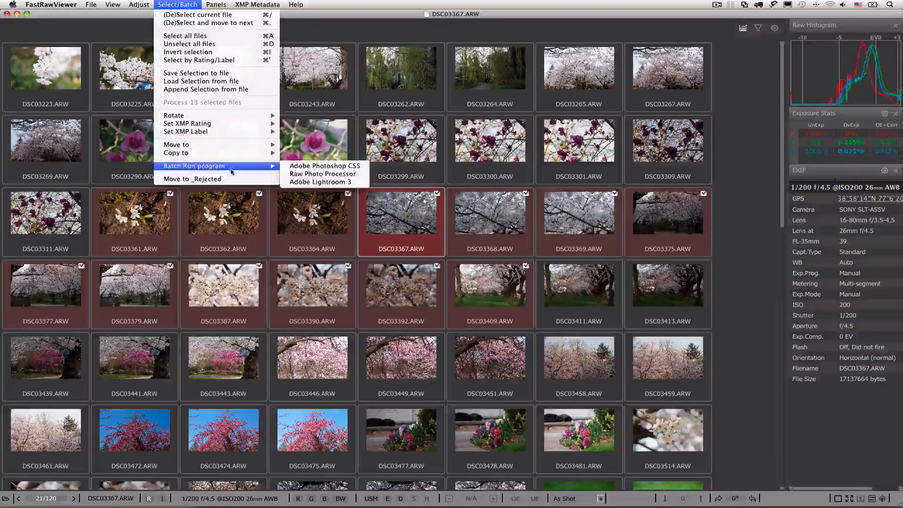
{"action": "mouse_move", "coordinate": [190, 36]}
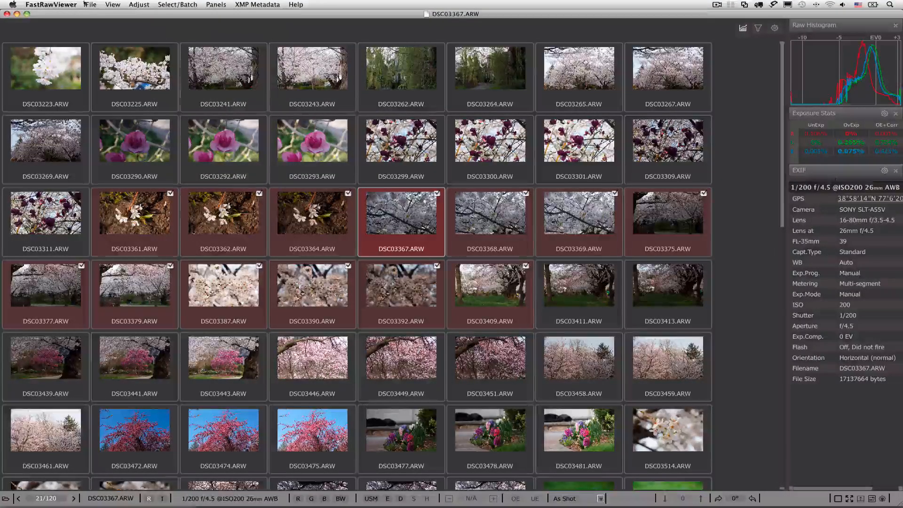
Review the Copy/Move/Reject file-handling preferences and close the dialog with OK.
{"action": "left_click", "coordinate": [90, 5]}
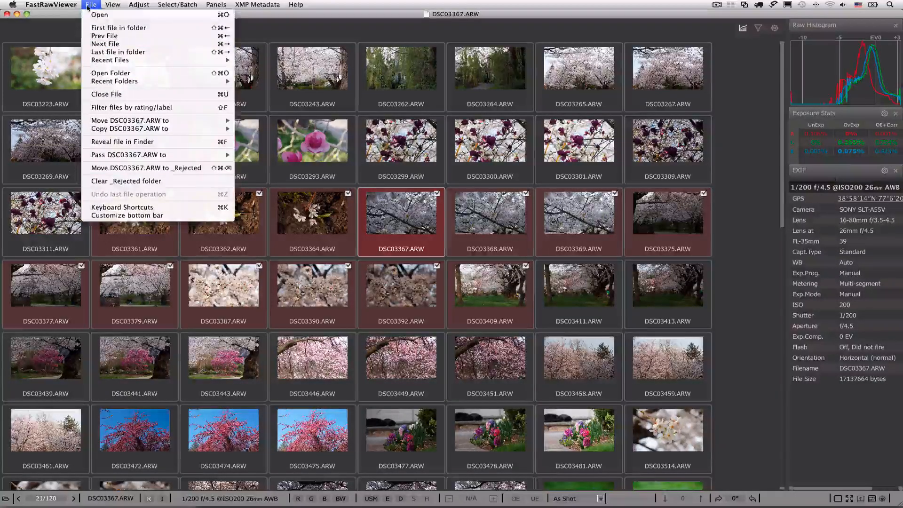
{"action": "left_click", "coordinate": [91, 5]}
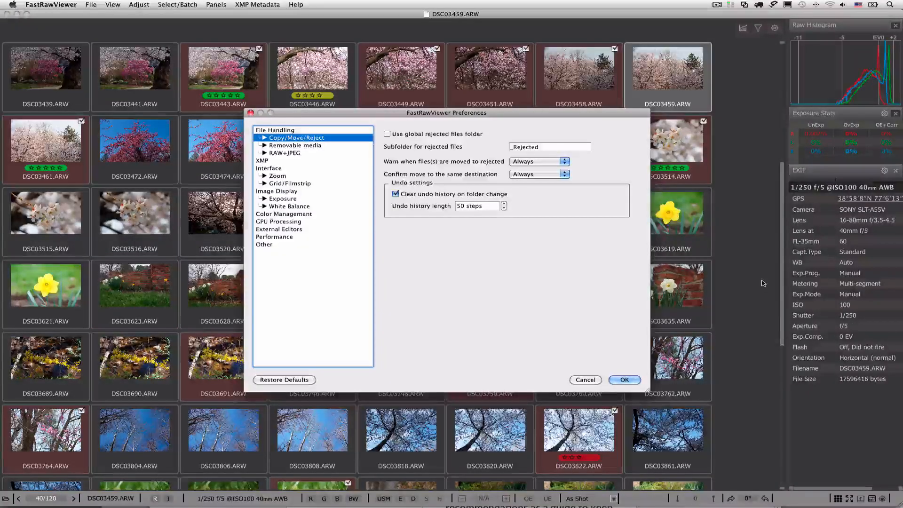
{"action": "left_click", "coordinate": [625, 379]}
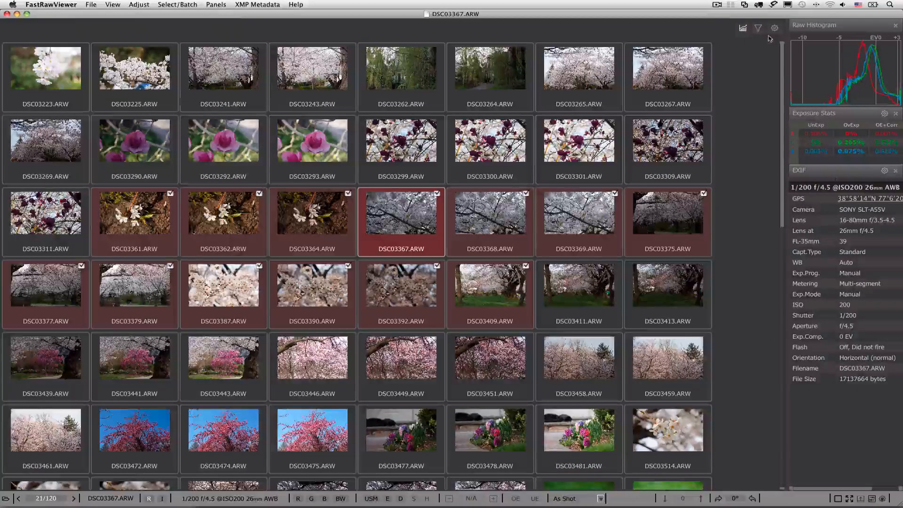
View the Show Rating/Label display choices, then deselect all thirteen checked thumbnails.
{"action": "left_click", "coordinate": [774, 28]}
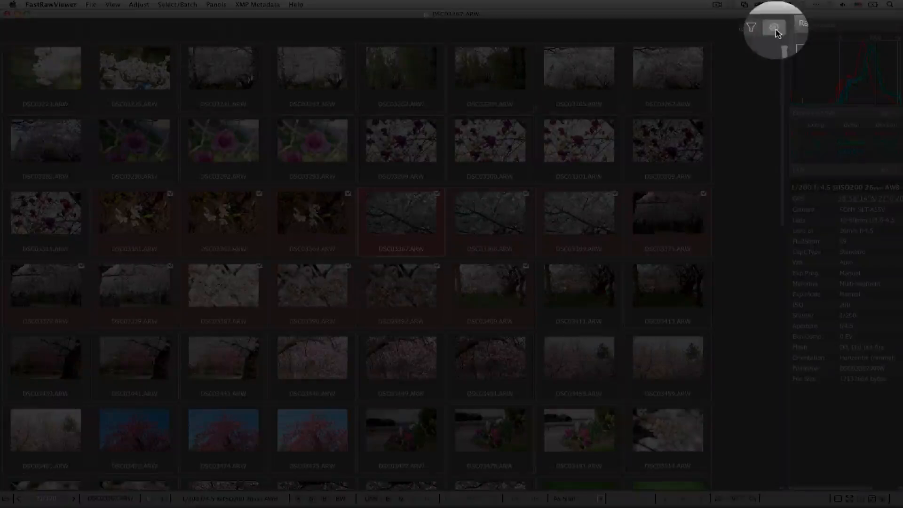
{"action": "left_click", "coordinate": [774, 27]}
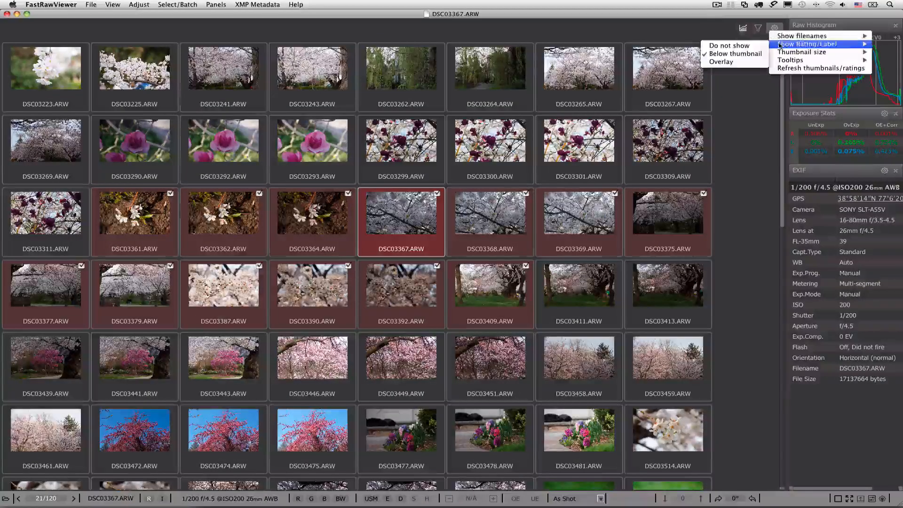
{"action": "mouse_move", "coordinate": [811, 36]}
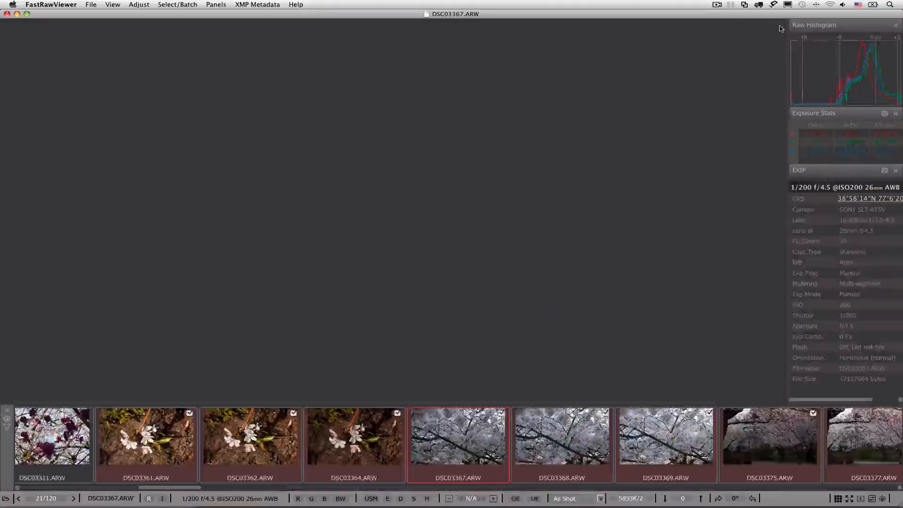
{"action": "left_click", "coordinate": [458, 443]}
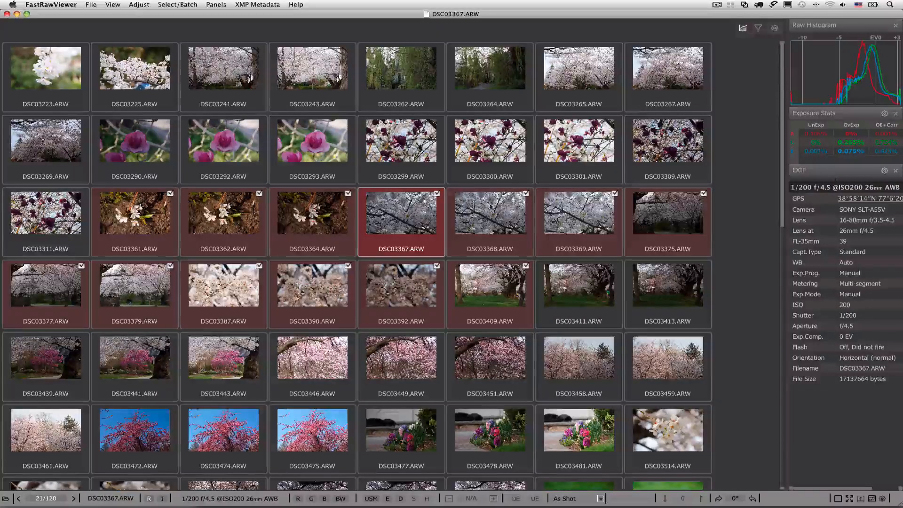
{"action": "right_click", "coordinate": [419, 215]}
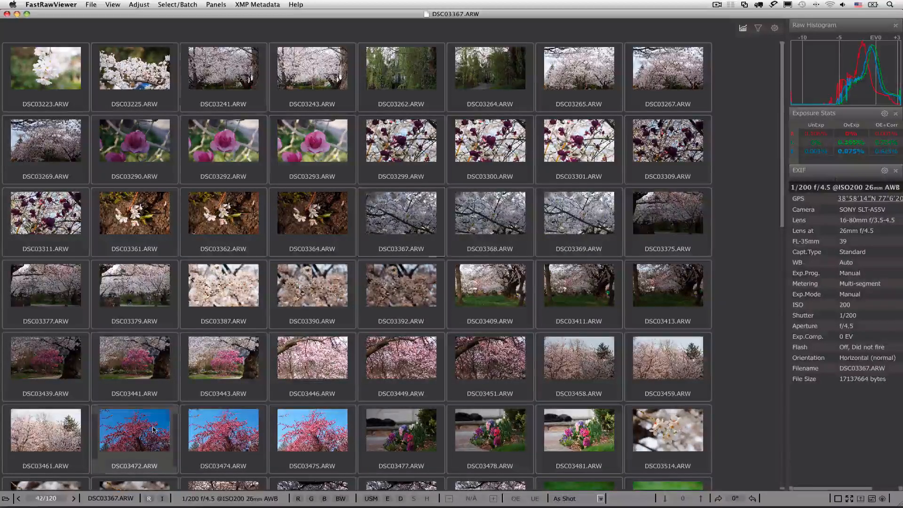
Show DSC03472 full size in single-file view, then move to DSC03458 via the filmstrip.
{"action": "double_click", "coordinate": [136, 440]}
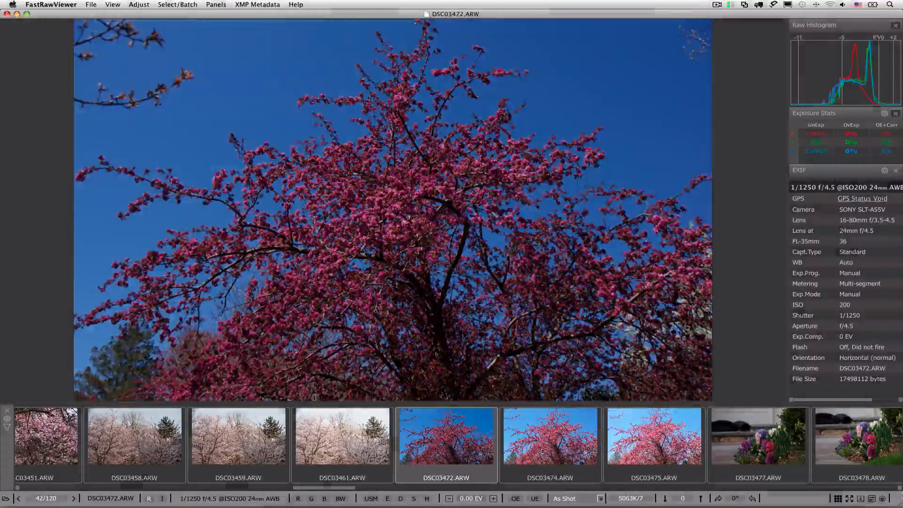
{"action": "left_click", "coordinate": [341, 449]}
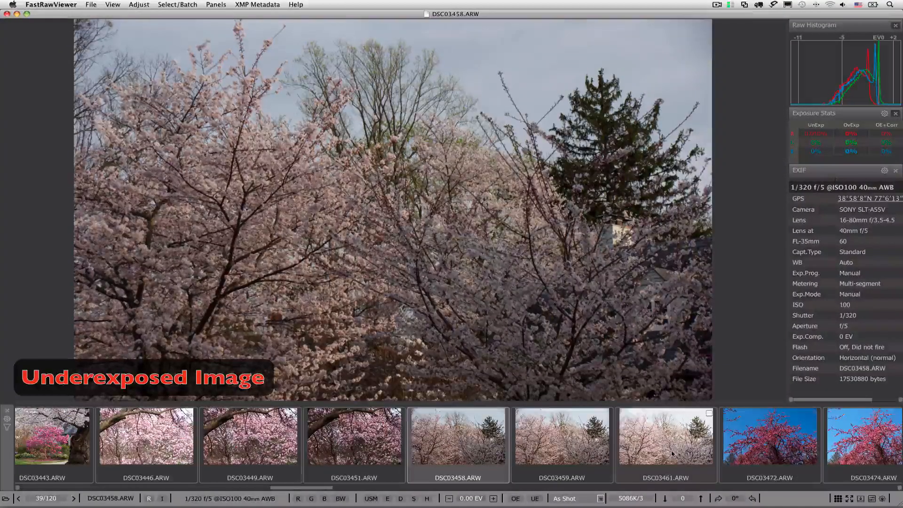
Move on to the blossom close-up DSC03515 with USM sharpening at Preset 2.
{"action": "left_click", "coordinate": [666, 448]}
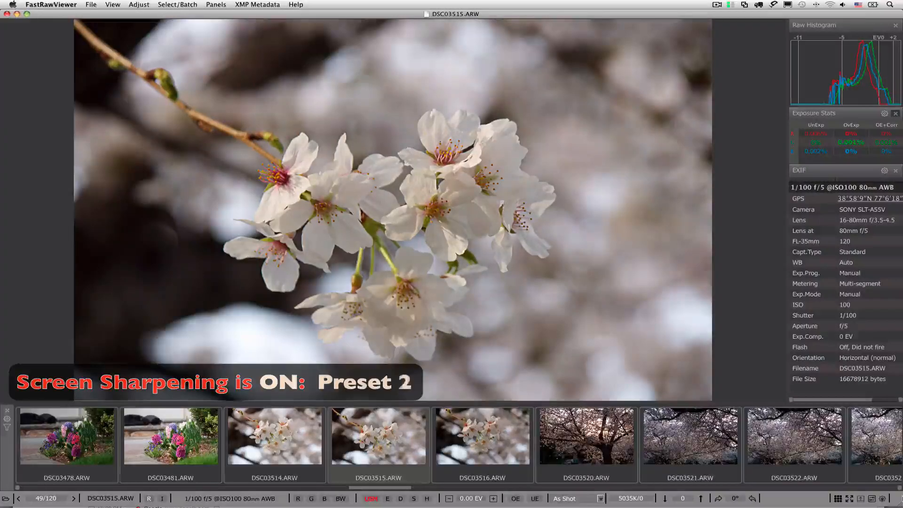
Switch the USM on-screen sharpening back off for DSC03515.
{"action": "left_click", "coordinate": [369, 497]}
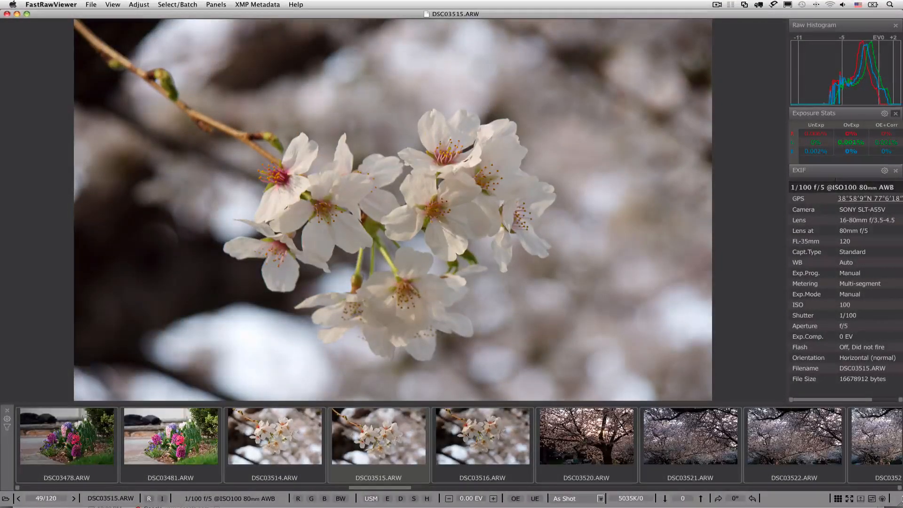
{"action": "left_click", "coordinate": [370, 497]}
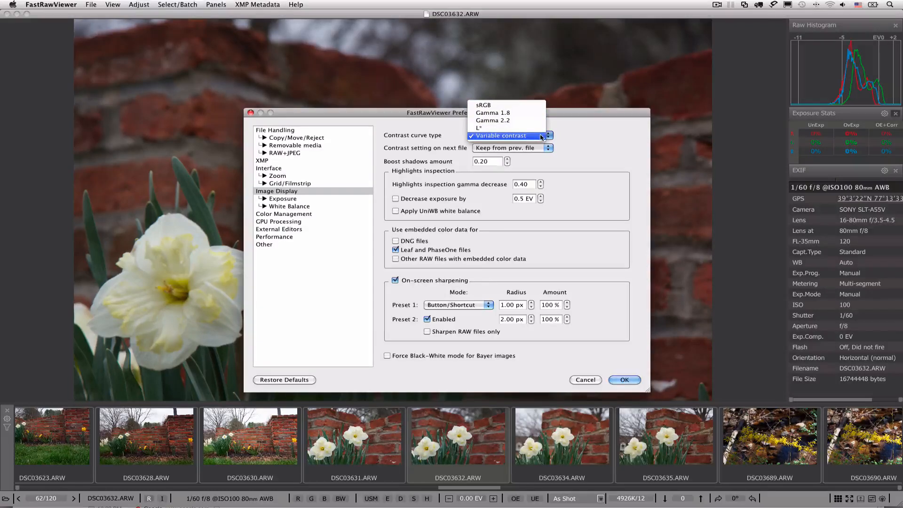
Choose Variable contrast with 'Keep from prev. file' in Image Display and confirm with OK.
{"action": "left_click", "coordinate": [499, 135]}
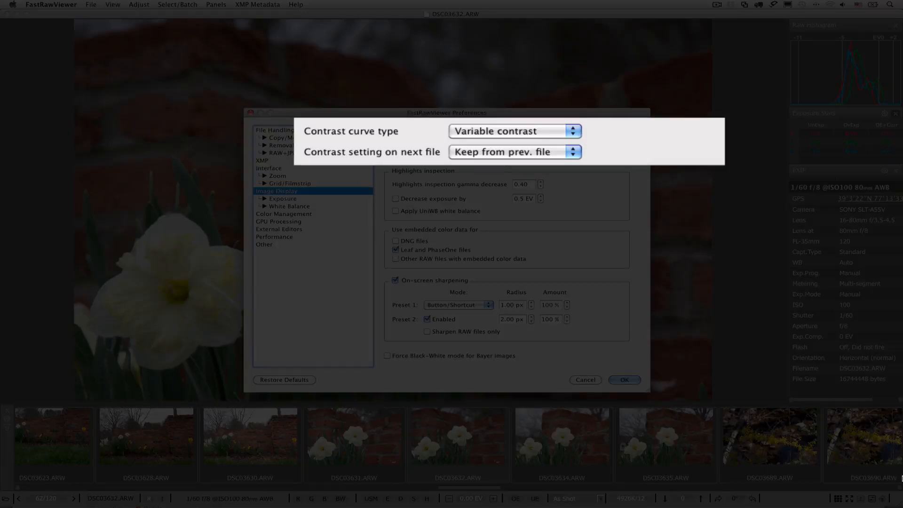
{"action": "left_click", "coordinate": [625, 380]}
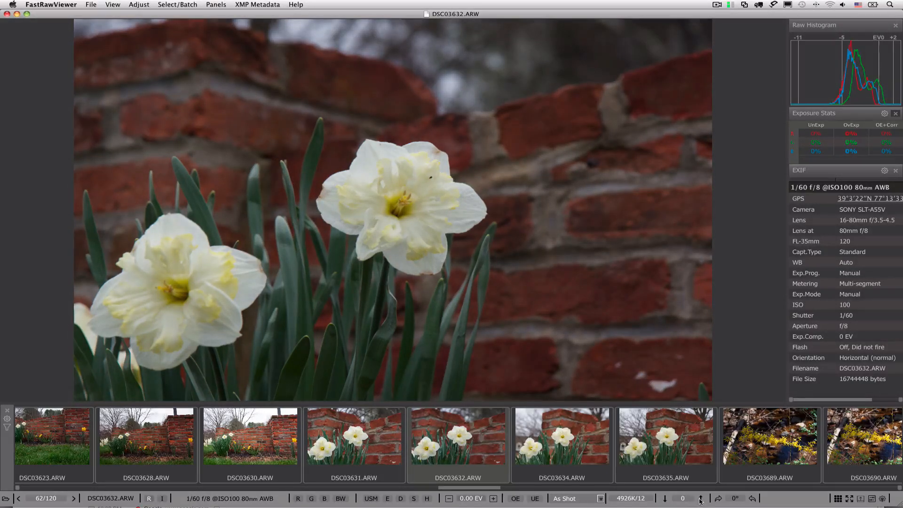
Raise the daffodil photo's contrast to +3, then bring up the XMP preferences section.
{"action": "left_click", "coordinate": [701, 497]}
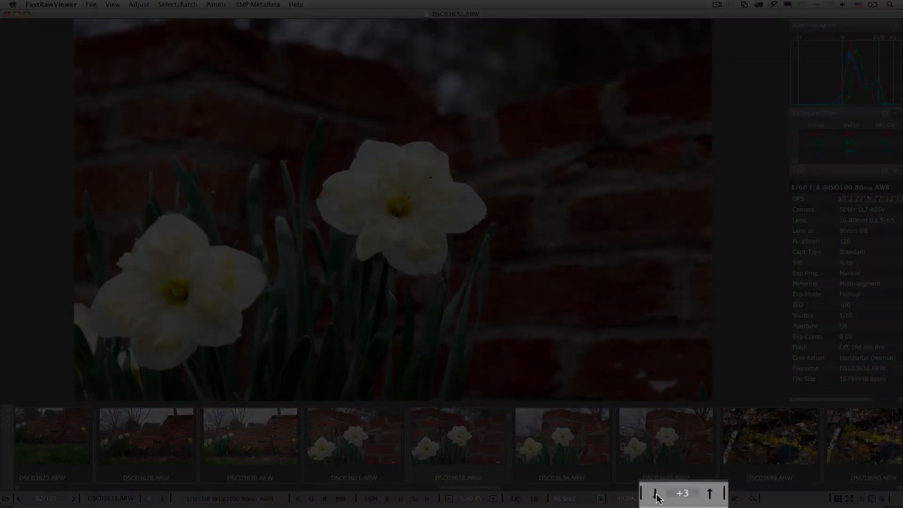
{"action": "left_click", "coordinate": [653, 501]}
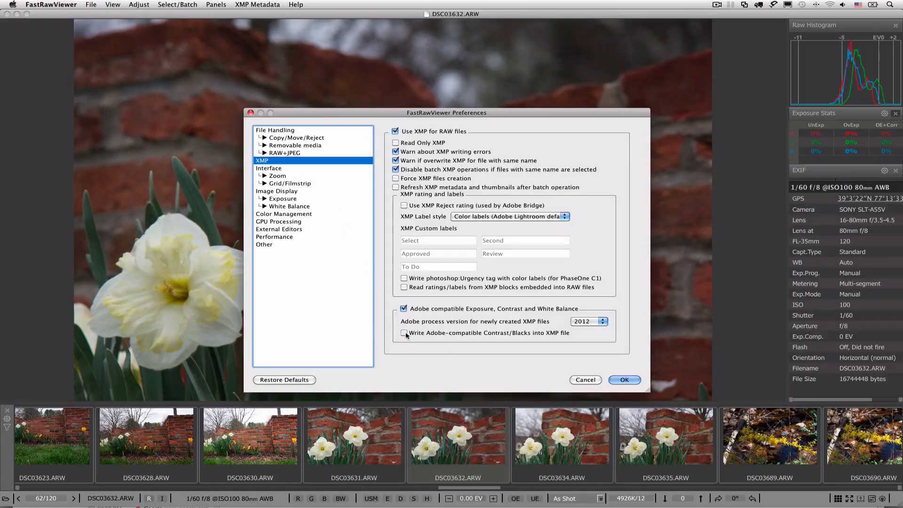
Enable writing Adobe-compatible Contrast/Blacks into XMP and confirm the preferences.
{"action": "left_click", "coordinate": [404, 333]}
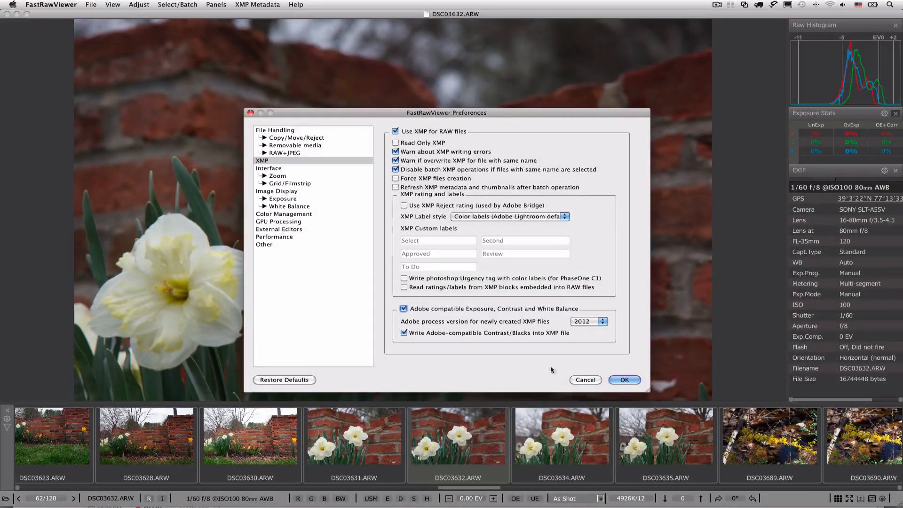
{"action": "left_click", "coordinate": [624, 380]}
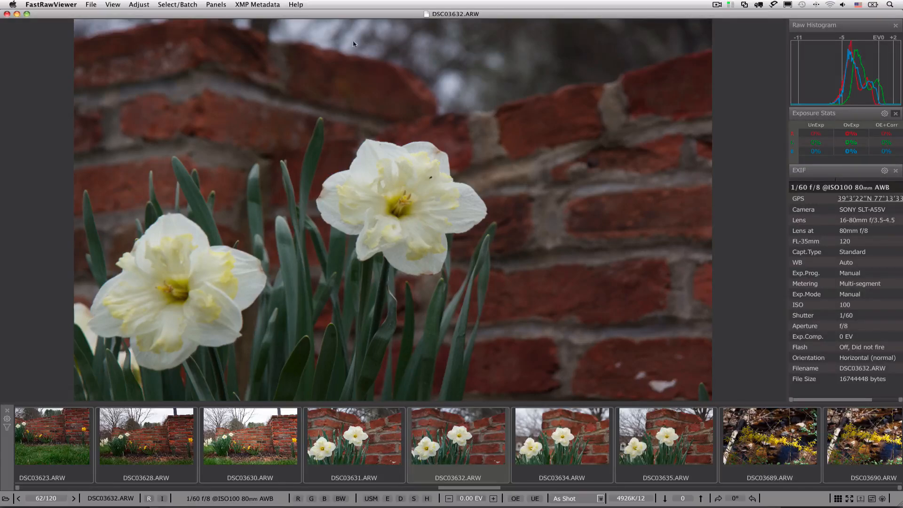
Page through Help > Usage Tips to File Sorting Order, then close them back to the grid.
{"action": "left_click", "coordinate": [299, 3]}
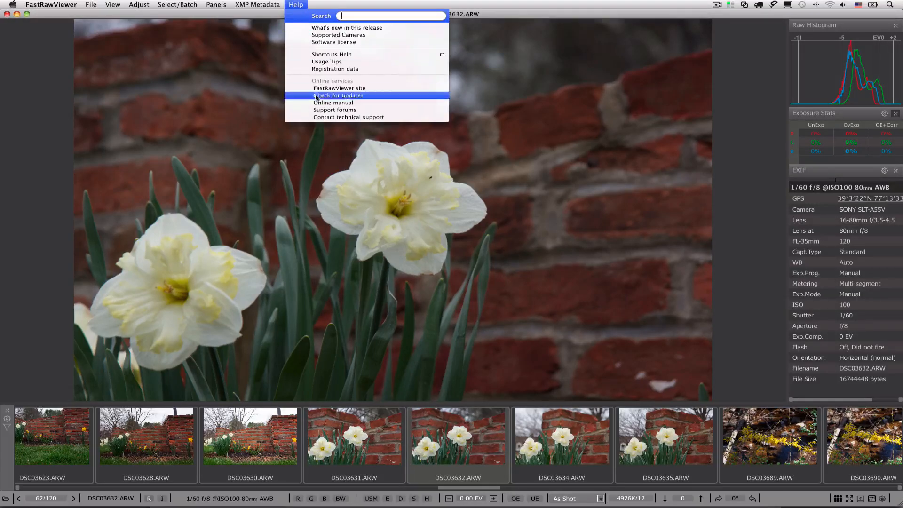
{"action": "left_click", "coordinate": [333, 103]}
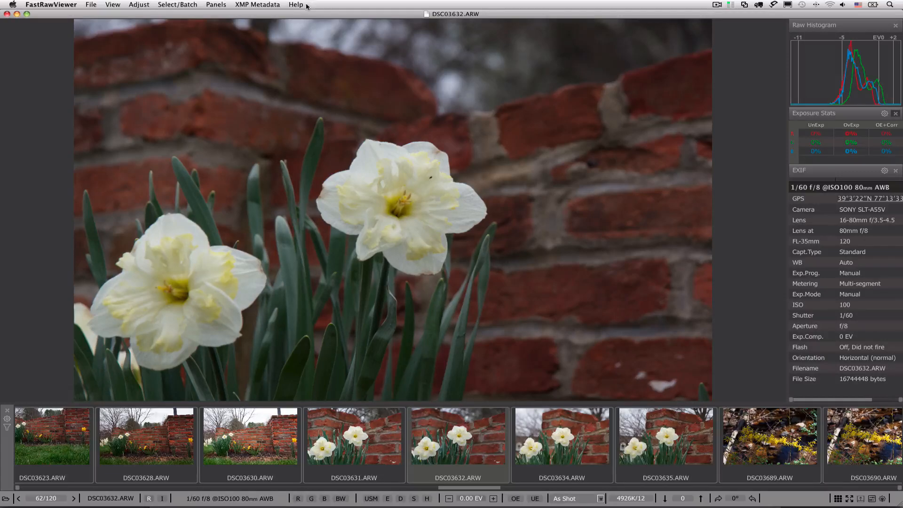
{"action": "left_click", "coordinate": [296, 5]}
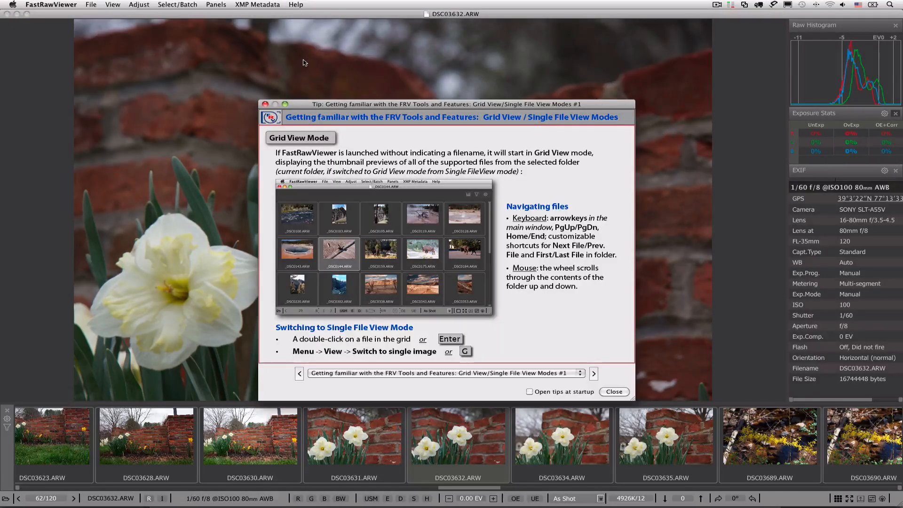
{"action": "left_click", "coordinate": [593, 374]}
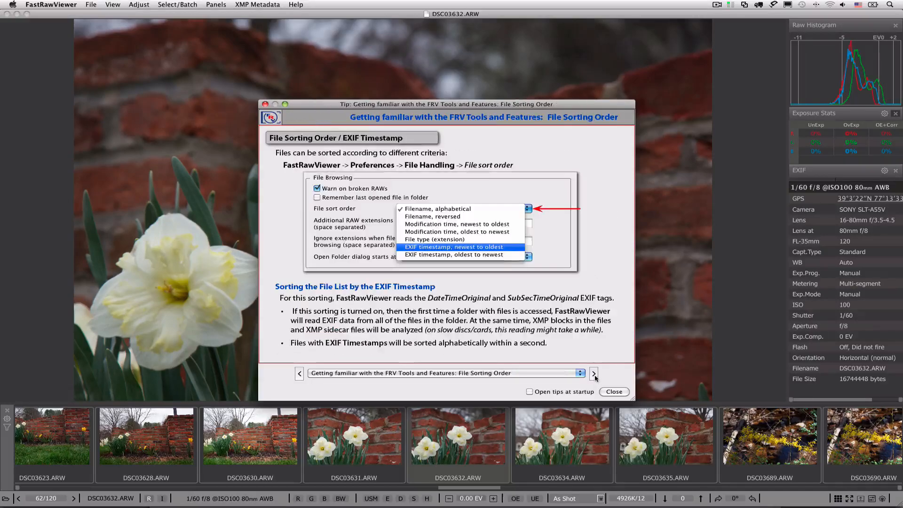
{"action": "left_click", "coordinate": [594, 375]}
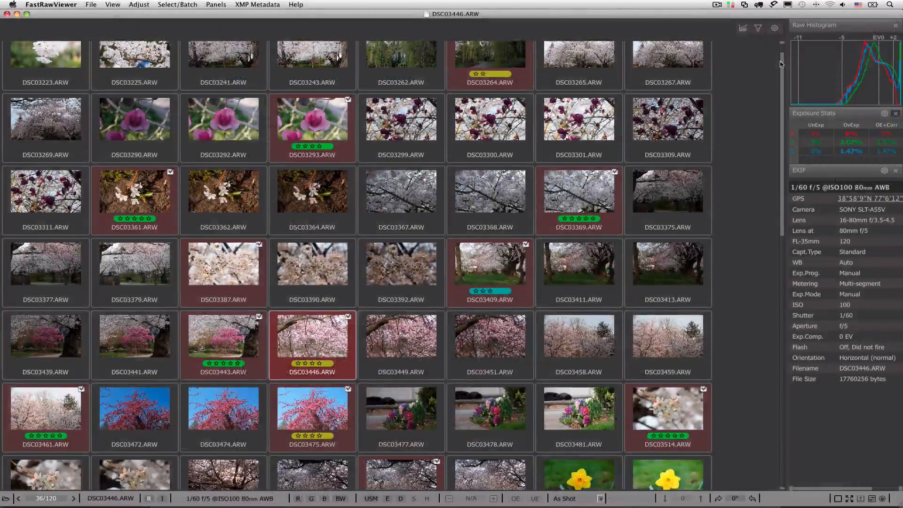
Scroll the thumbnail grid down to later photos such as DSC04774.ARW.
{"action": "scroll", "scroll_direction": "down", "scroll_amount": 3}
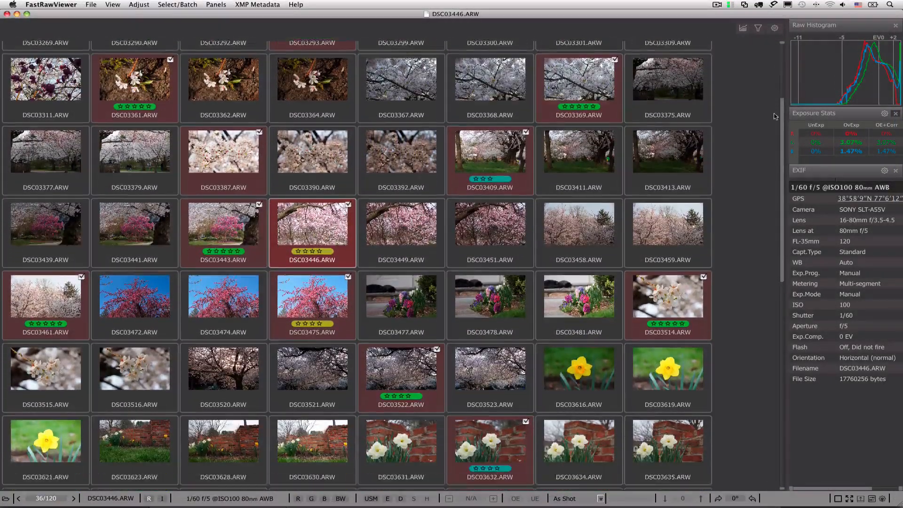
{"action": "scroll", "scroll_direction": "down", "scroll_amount": 3}
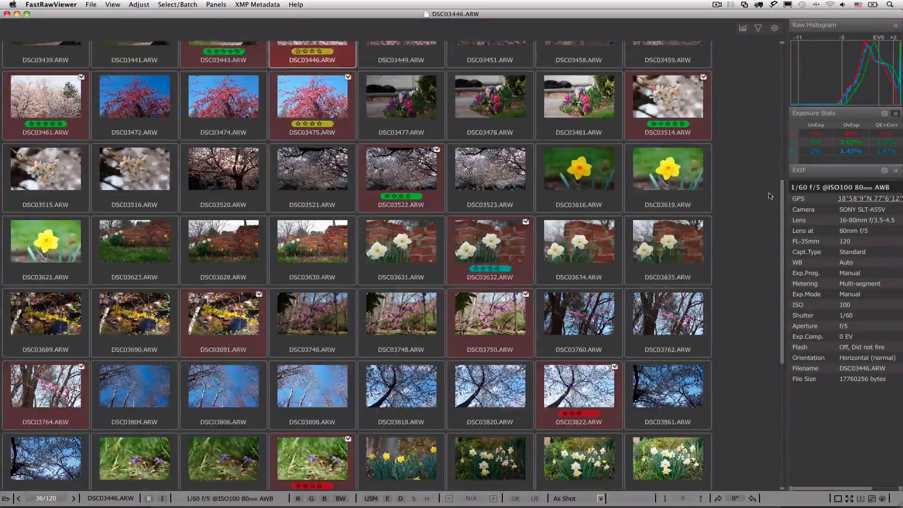
{"action": "scroll", "scroll_direction": "down", "scroll_amount": 3}
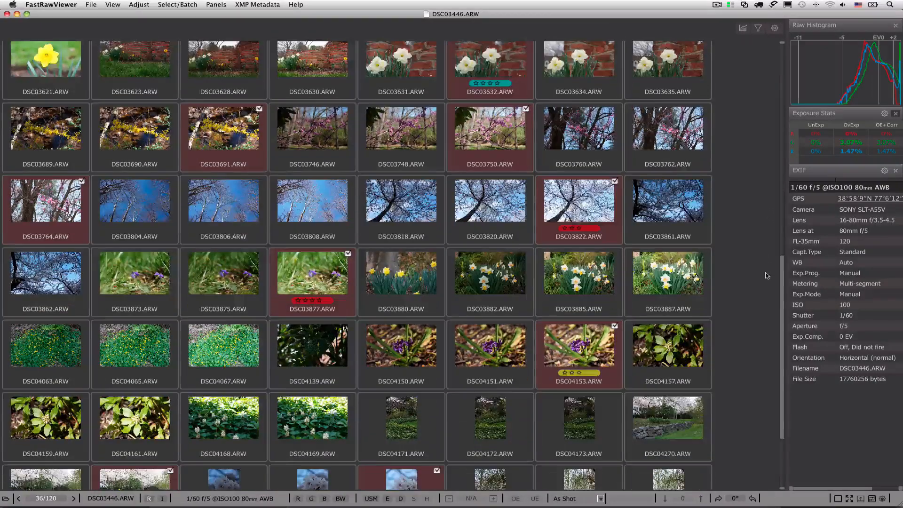
{"action": "scroll", "scroll_direction": "down", "scroll_amount": 3}
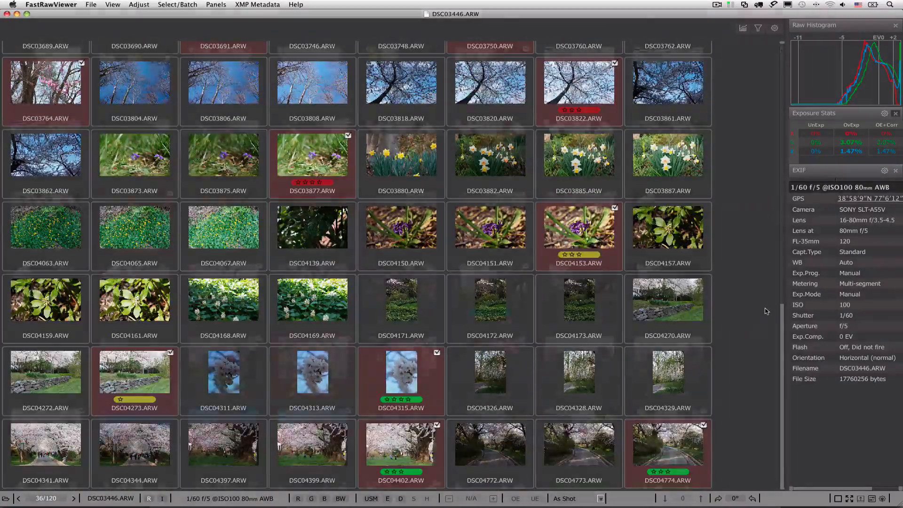